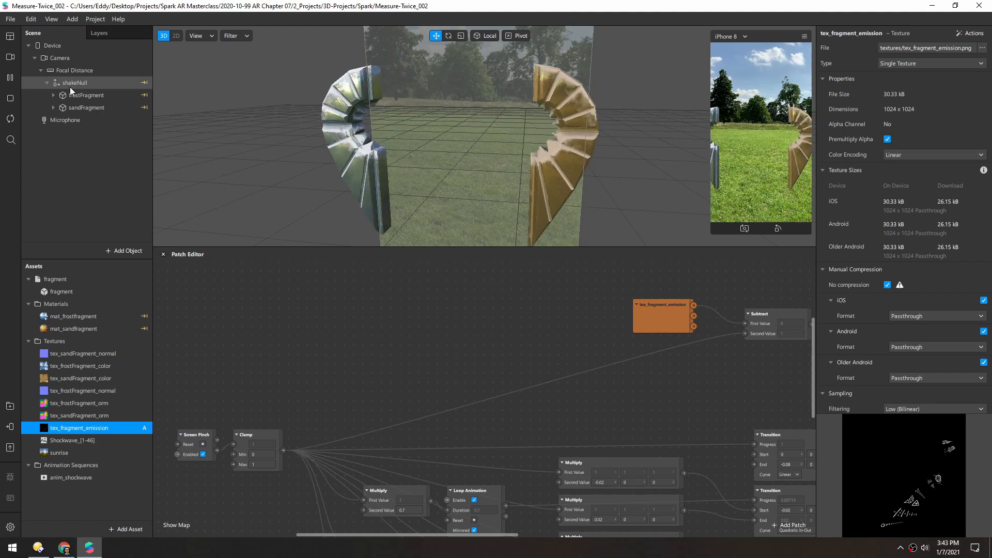
Add a Particle System as a child of the shakeNull object.
{"action": "right_click", "coordinate": [74, 83]}
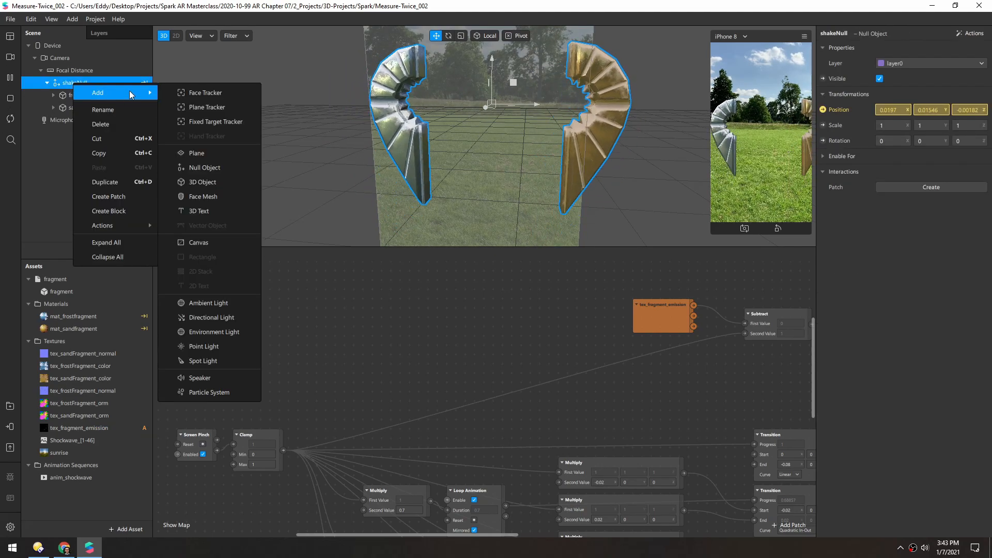
{"action": "left_click", "coordinate": [207, 392]}
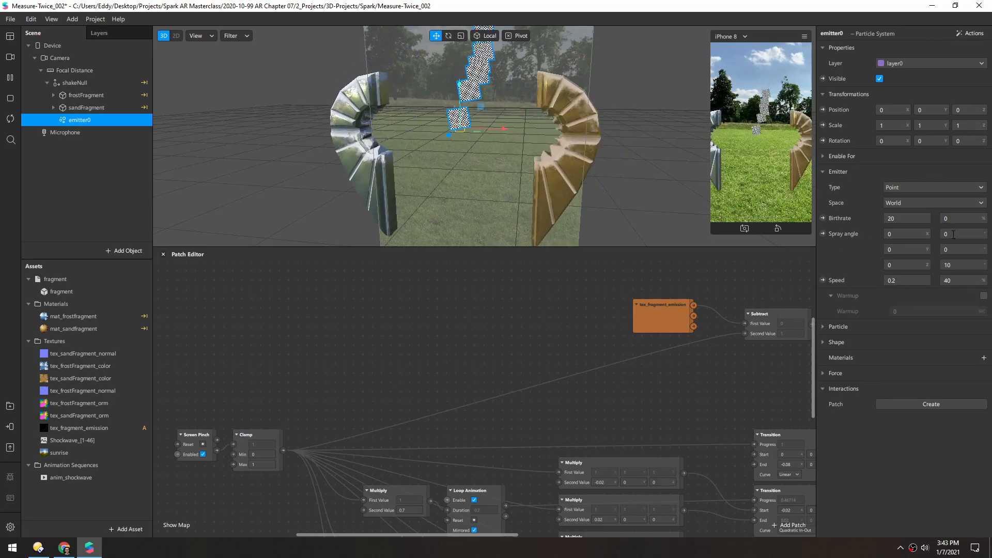
Set the emitter's Spray angle variations to 999 and Speed variation to 90.
{"action": "type", "text": "999"}
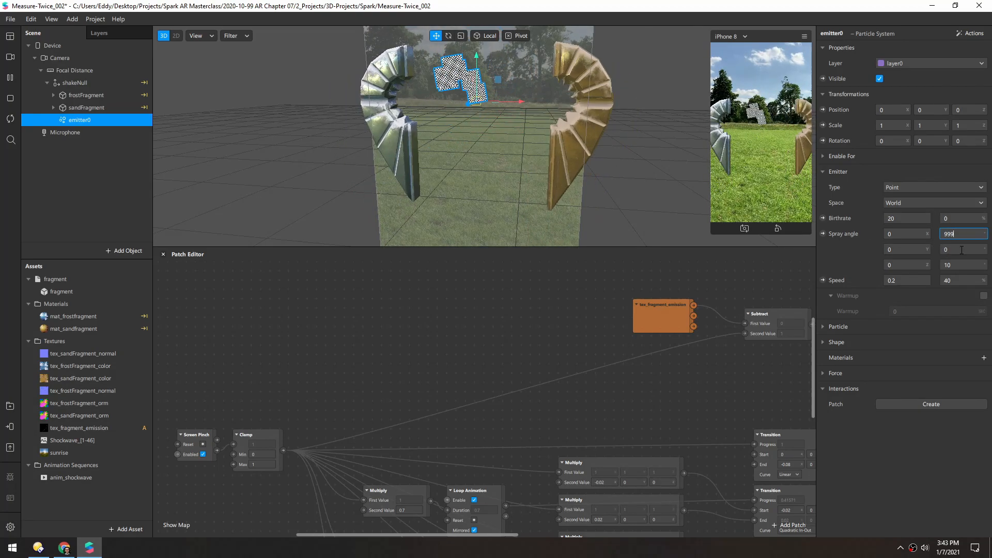
{"action": "type", "text": "999"}
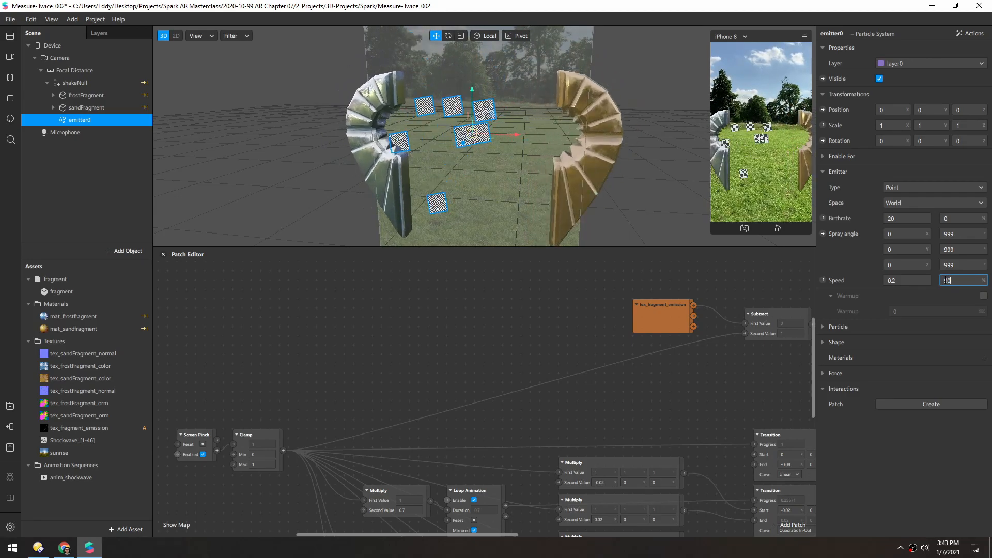
{"action": "type", "text": "90"}
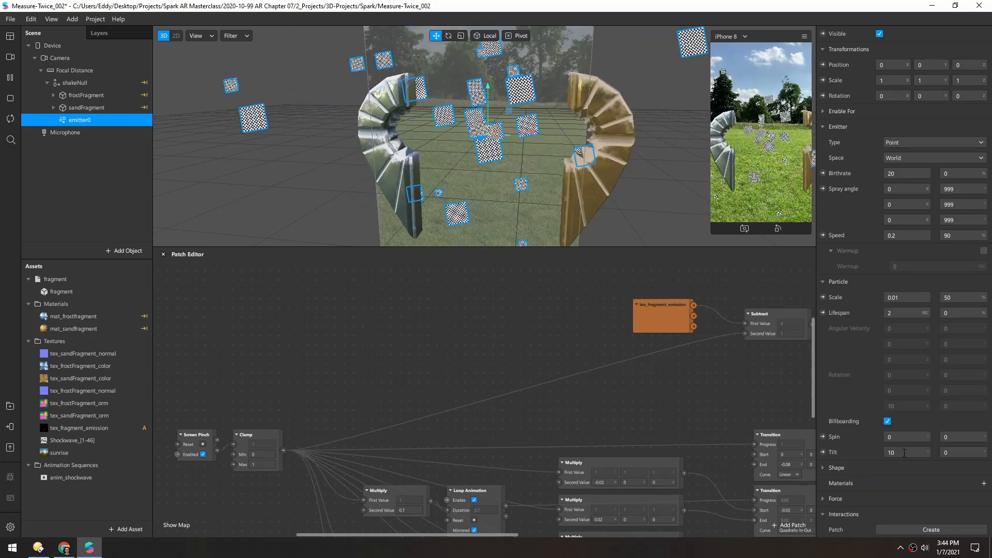
Set the particles' Spin variation to 100 for random tumbling.
{"action": "left_click", "coordinate": [906, 453]}
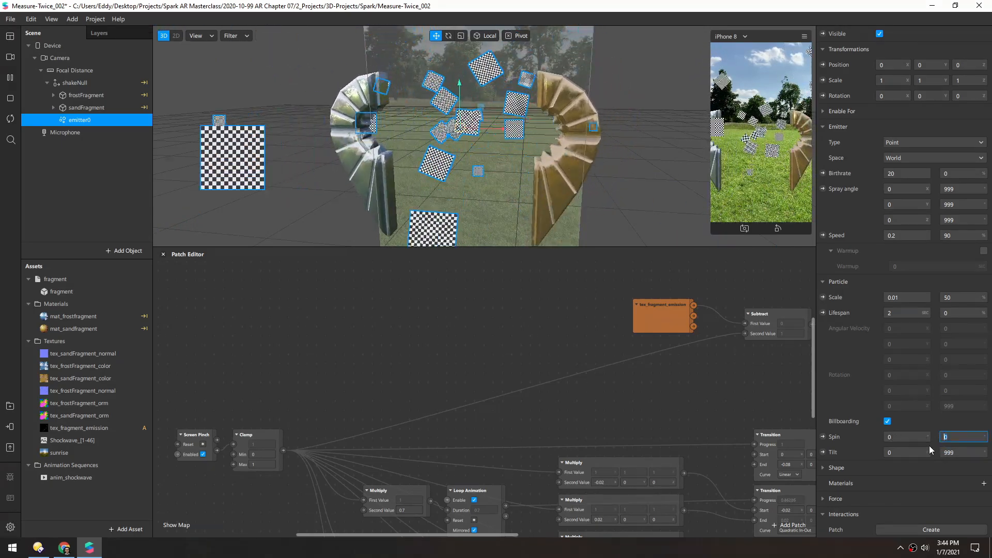
{"action": "type", "text": "100"}
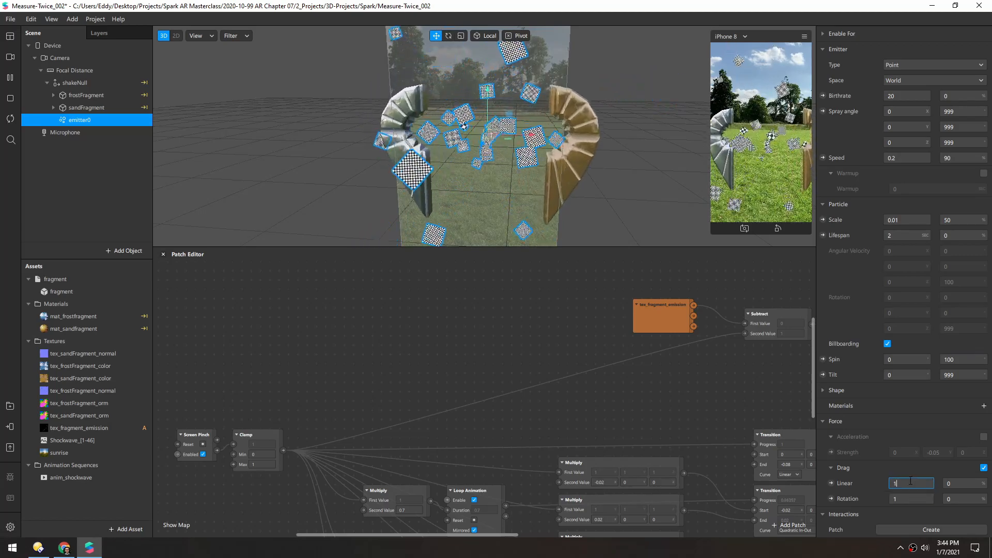
Enable Drag (Linear 3), set emitter Speed to 0.5 and Acceleration strength 0.2.
{"action": "type", "text": "2"}
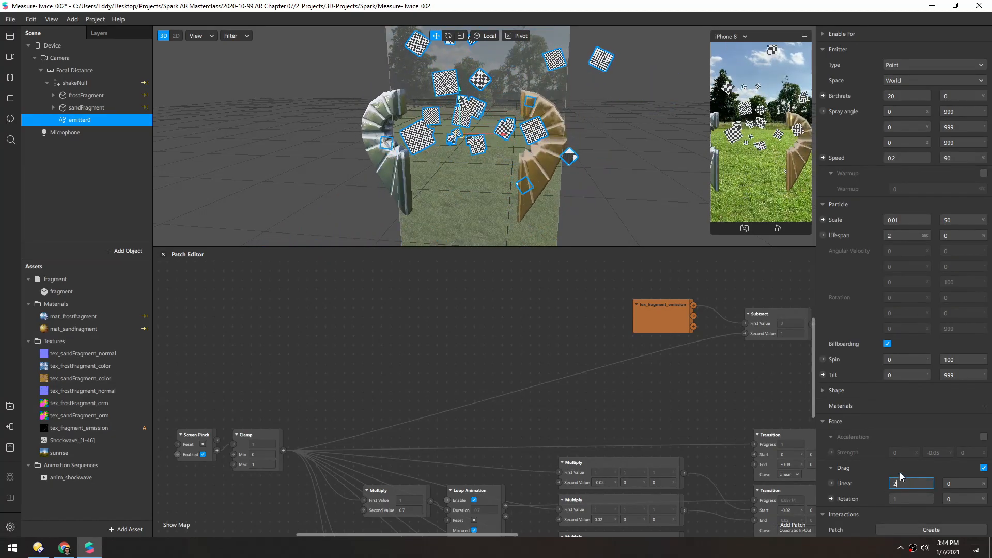
{"action": "type", "text": "3"}
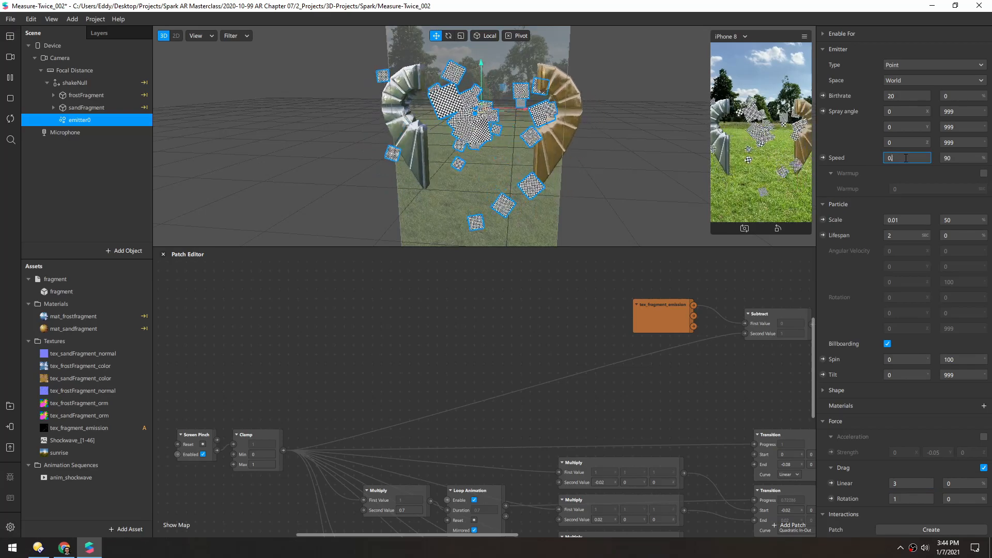
{"action": "type", "text": "0.5"}
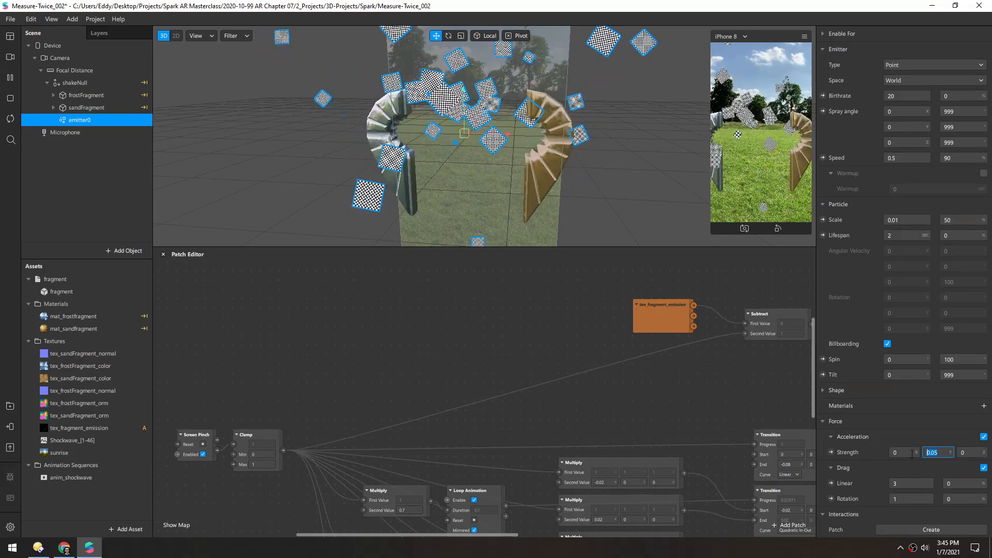
{"action": "type", "text": "0.2"}
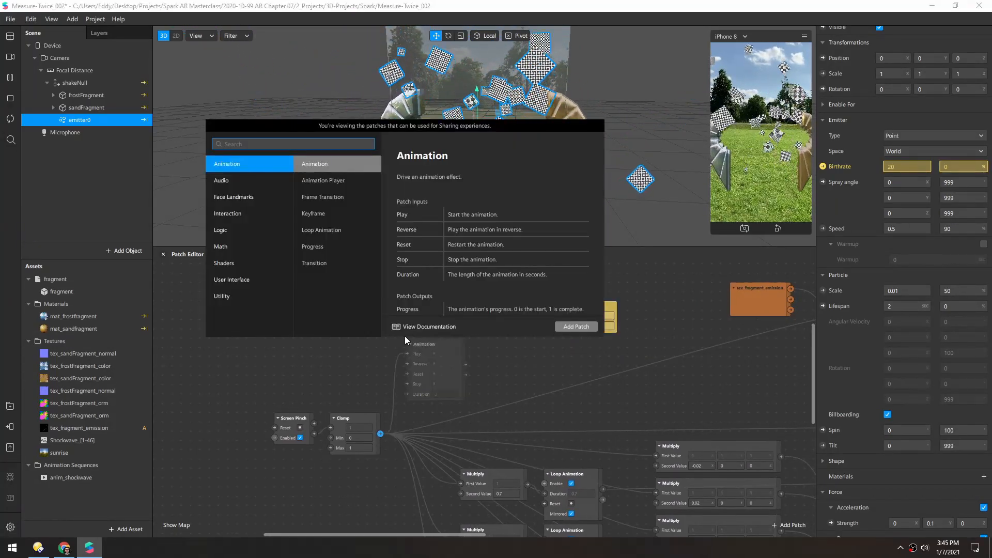
Search the patch library for 'range' and add a To Range patch.
{"action": "type", "text": "range"}
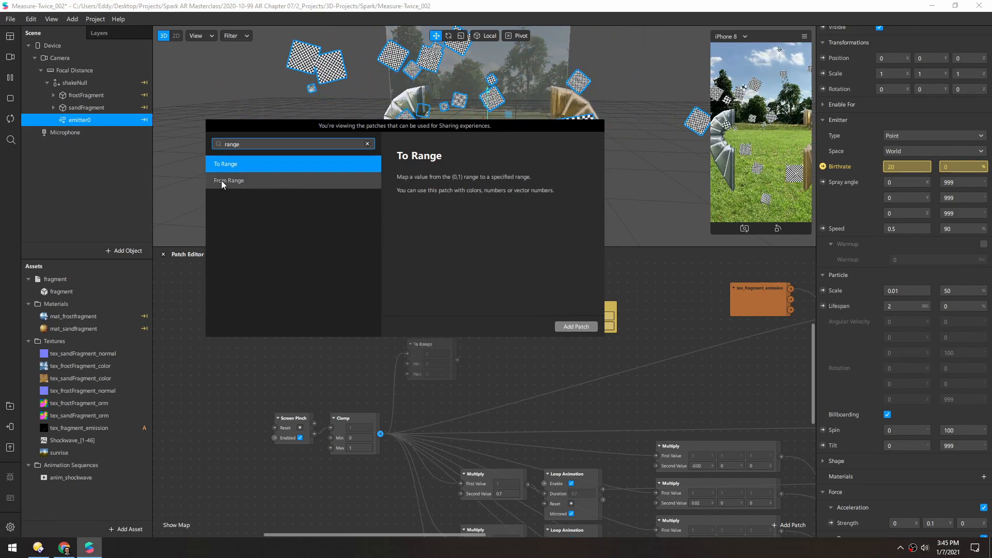
{"action": "left_click", "coordinate": [228, 180]}
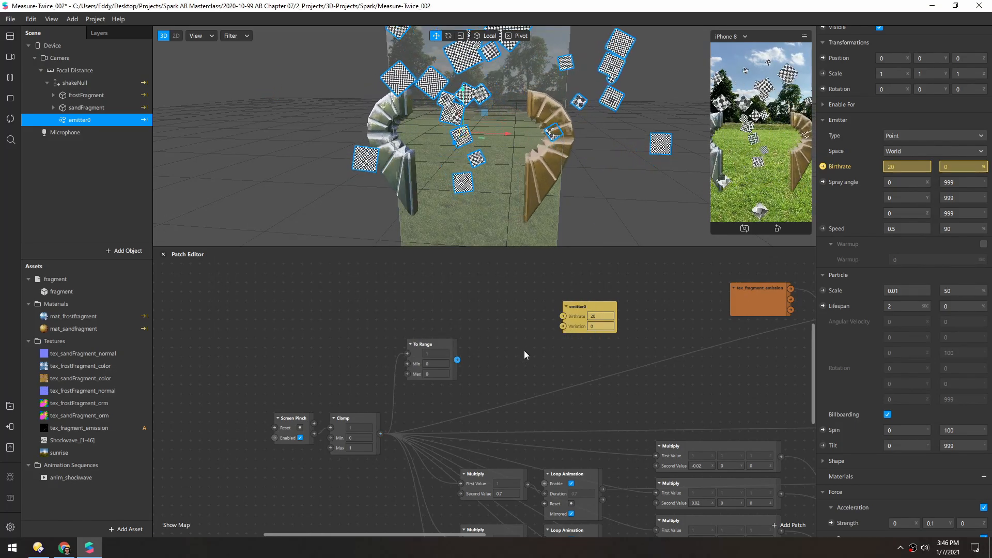
Set To Range Min to 100 and wire the pinch value into its input.
{"action": "left_click", "coordinate": [433, 343]}
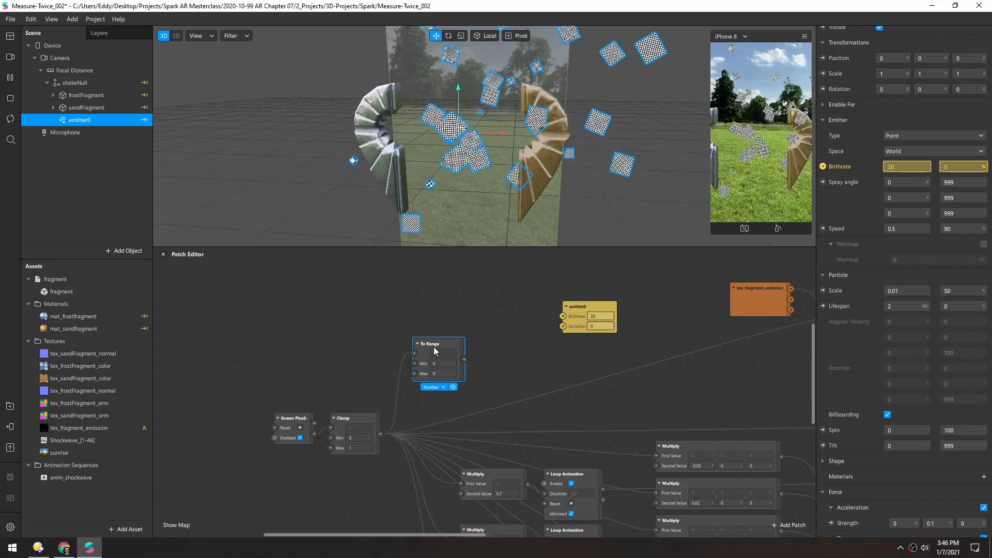
{"action": "left_click", "coordinate": [443, 362]}
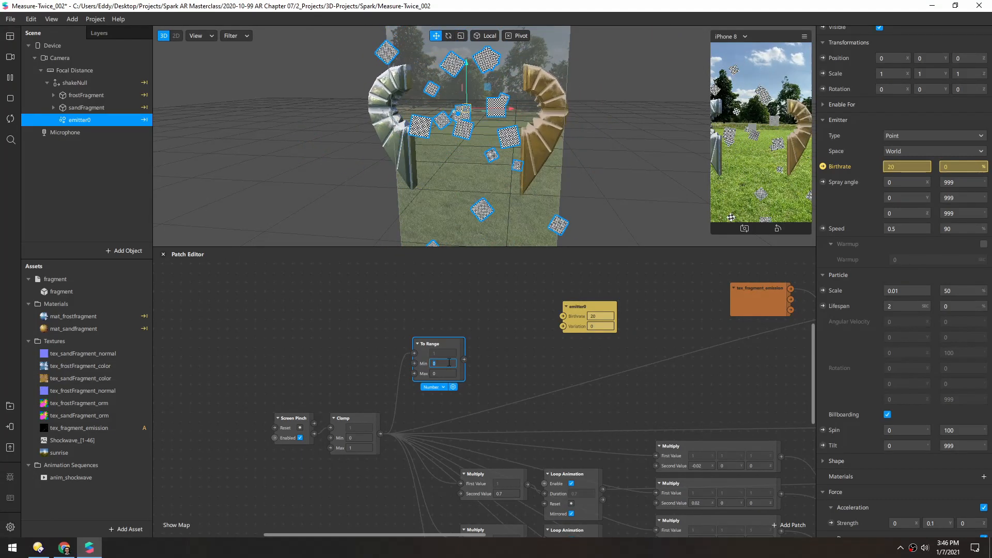
{"action": "type", "text": "100"}
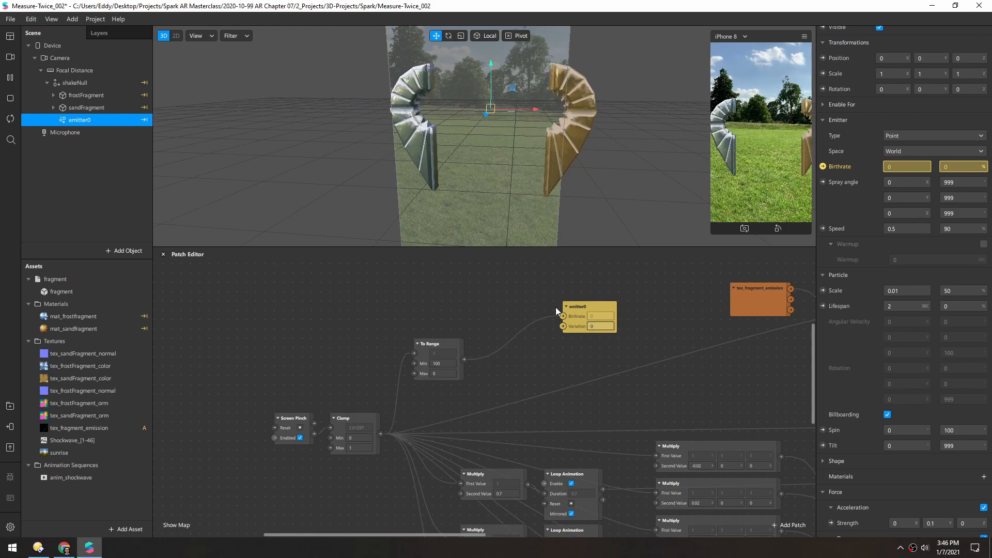
{"action": "left_click_drag", "start_coordinate": [587, 307], "coordinate": [515, 345]}
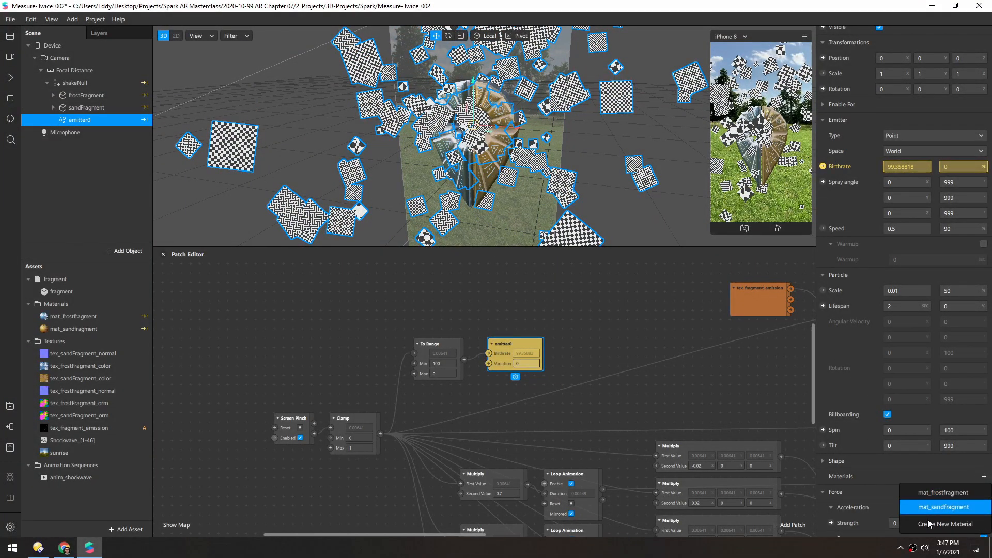
Create a new material for the particles and set their Shape to Cube.
{"action": "left_click", "coordinate": [946, 524]}
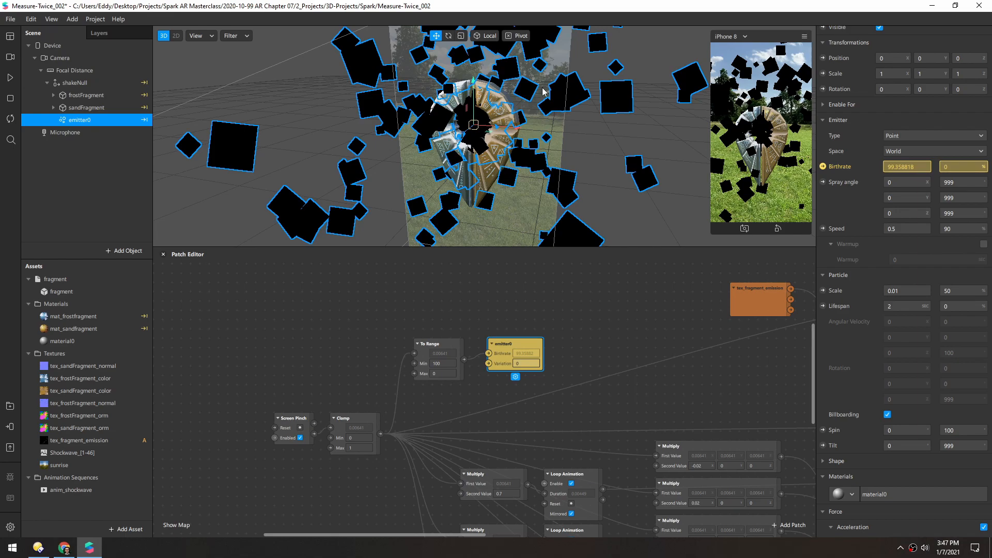
{"action": "mouse_move", "coordinate": [483, 158]}
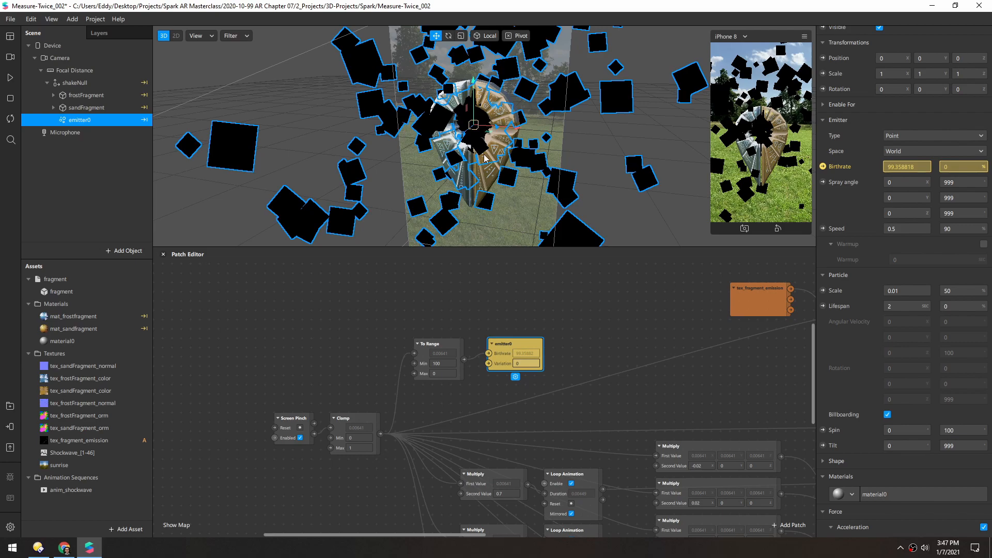
{"action": "mouse_move", "coordinate": [68, 123]}
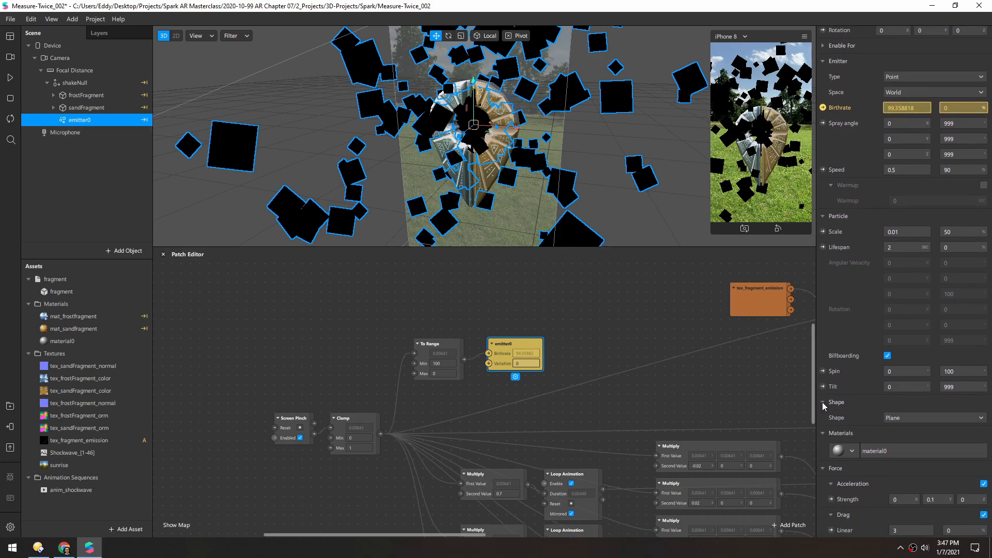
{"action": "left_click", "coordinate": [933, 417]}
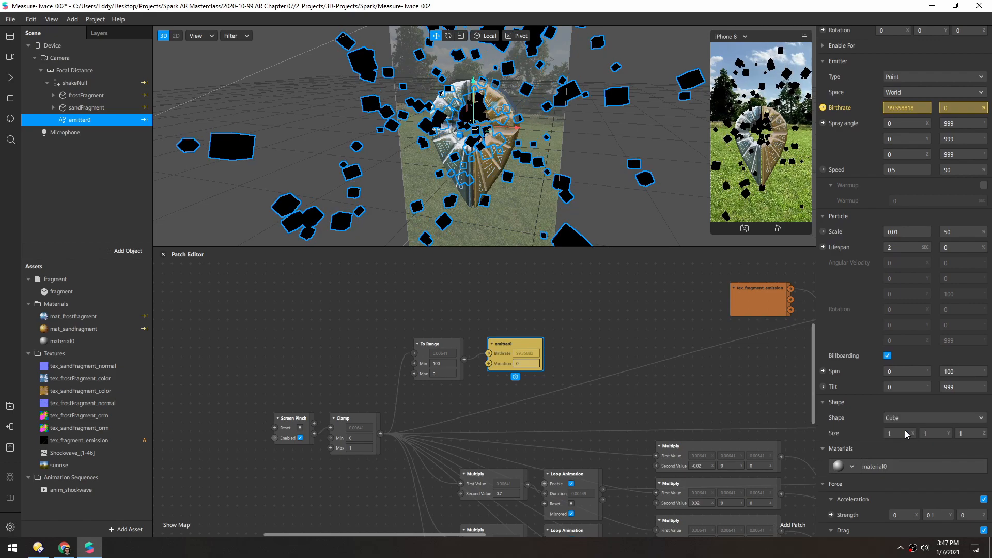
{"action": "mouse_move", "coordinate": [881, 473]}
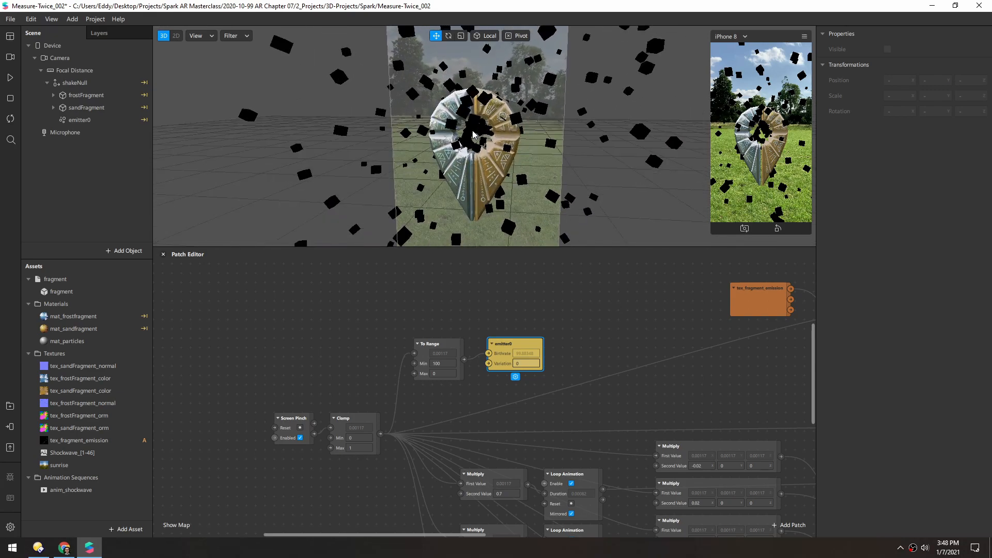
Make mat_particles physically-based with the sunrise environment texture, rotated to about 84.
{"action": "left_click", "coordinate": [80, 120]}
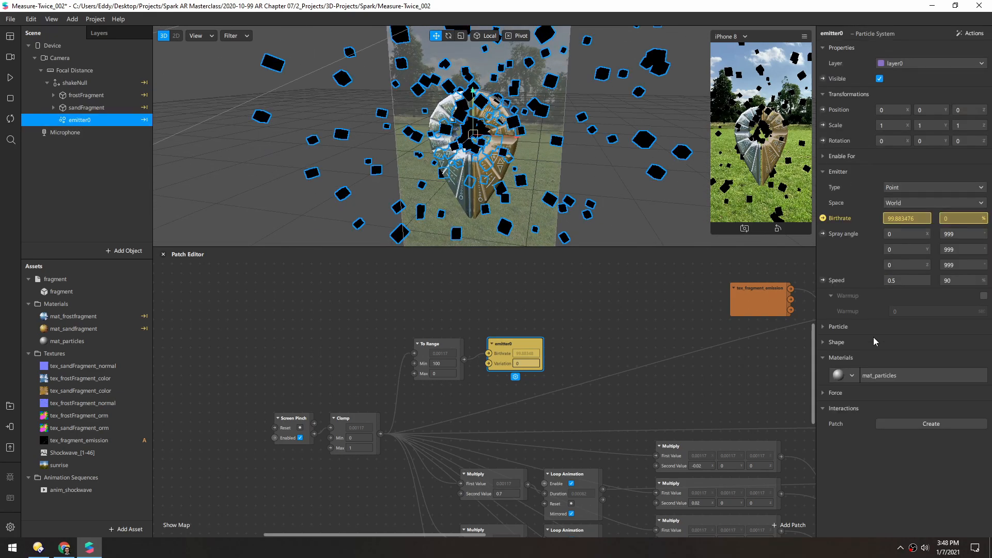
{"action": "left_click", "coordinate": [71, 328]}
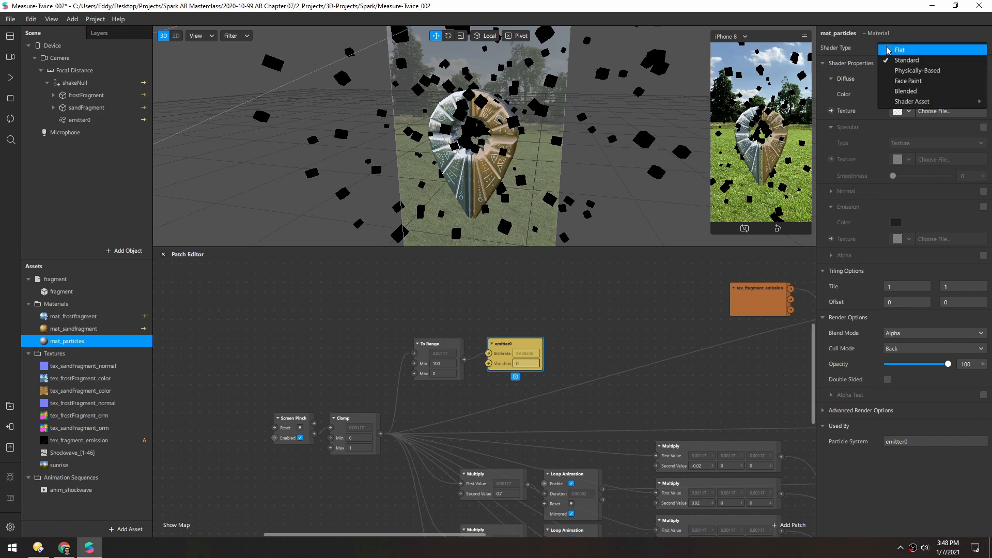
{"action": "left_click", "coordinate": [916, 70]}
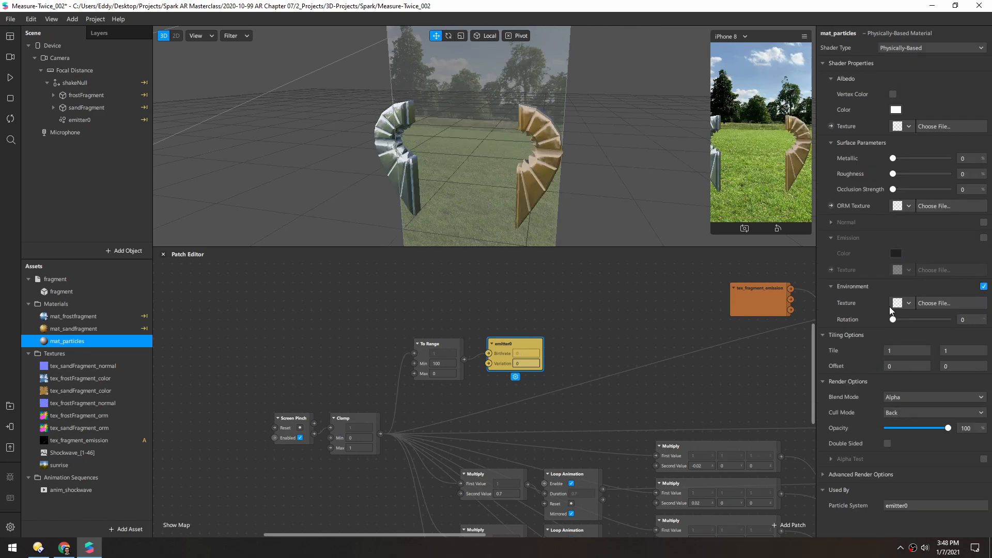
{"action": "left_click", "coordinate": [905, 302]}
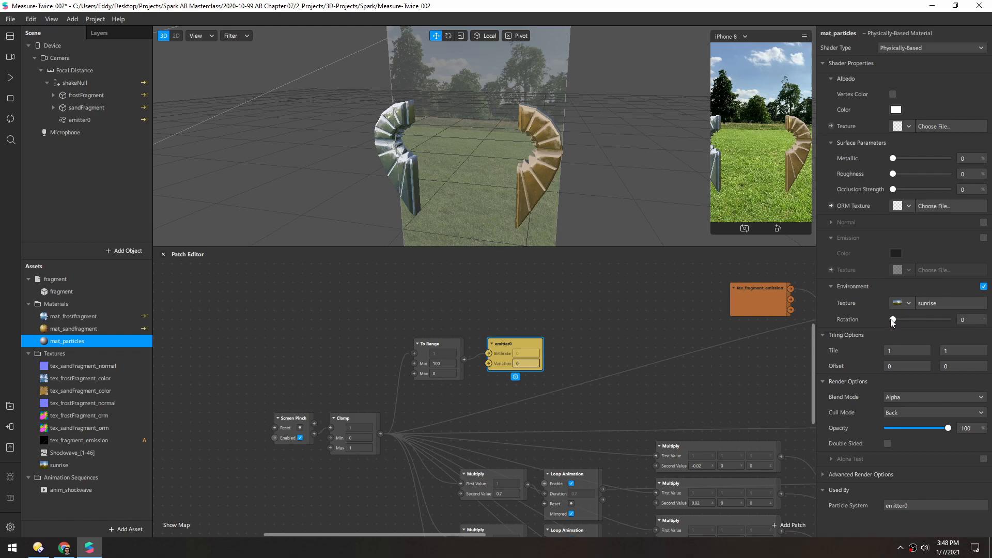
{"action": "left_click_drag", "start_coordinate": [892, 320], "coordinate": [905, 319]}
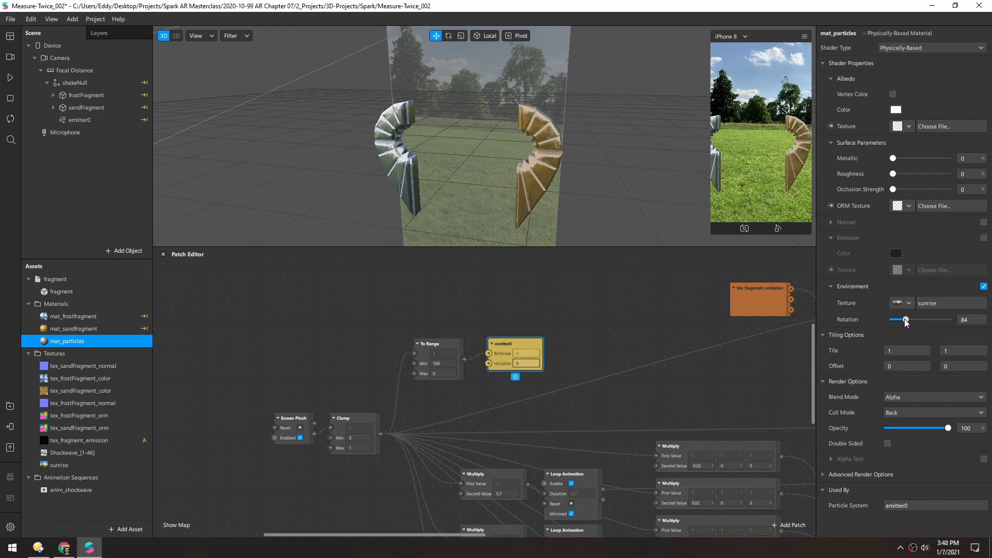
{"action": "left_click_drag", "start_coordinate": [903, 319], "coordinate": [908, 320]}
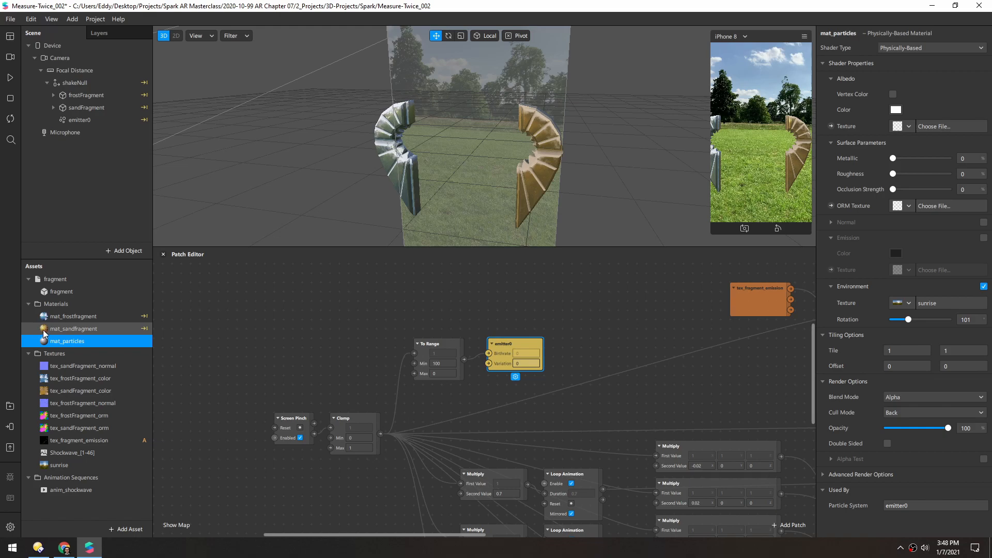
Match mat_sandFragment's environment rotation of 87 on mat_particles.
{"action": "left_click", "coordinate": [73, 329]}
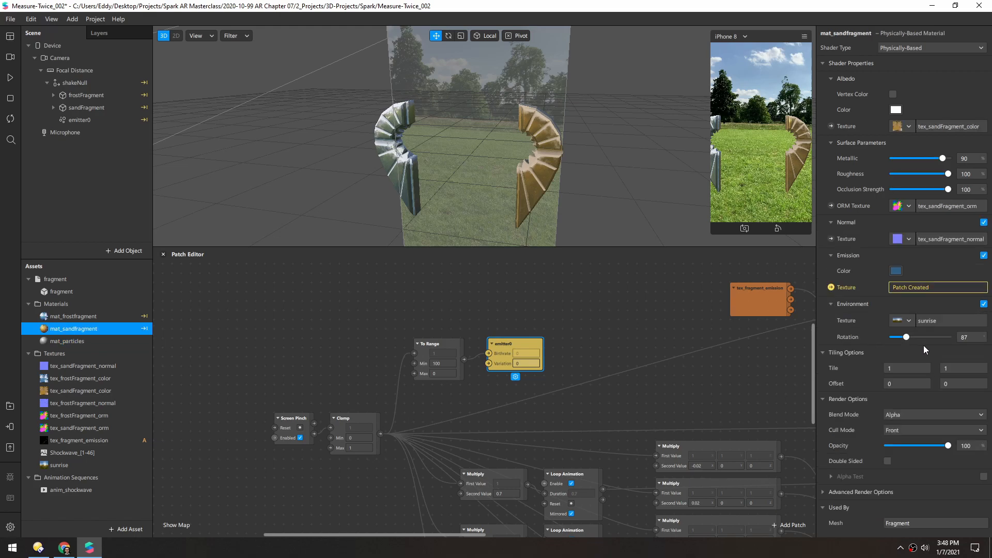
{"action": "left_click", "coordinate": [970, 337]}
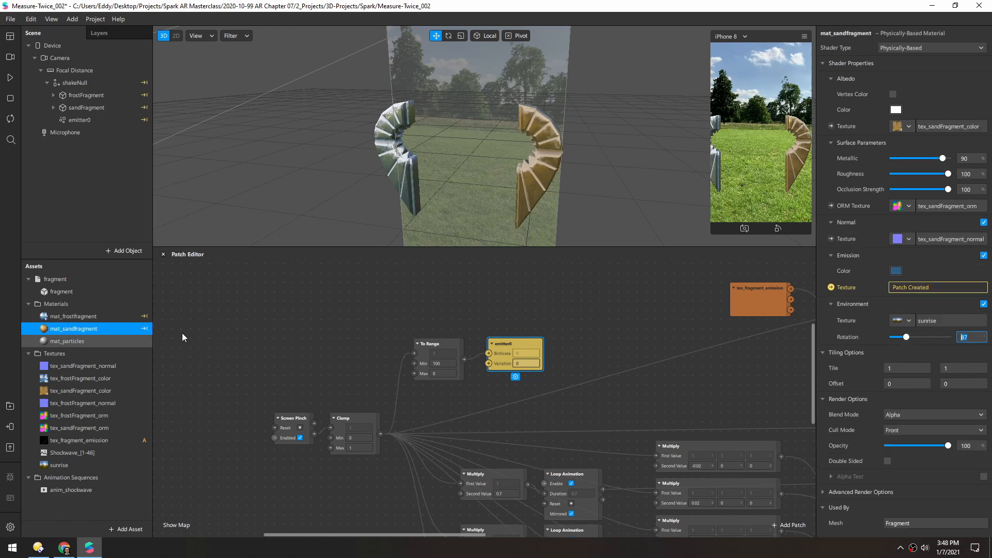
{"action": "left_click", "coordinate": [73, 341]}
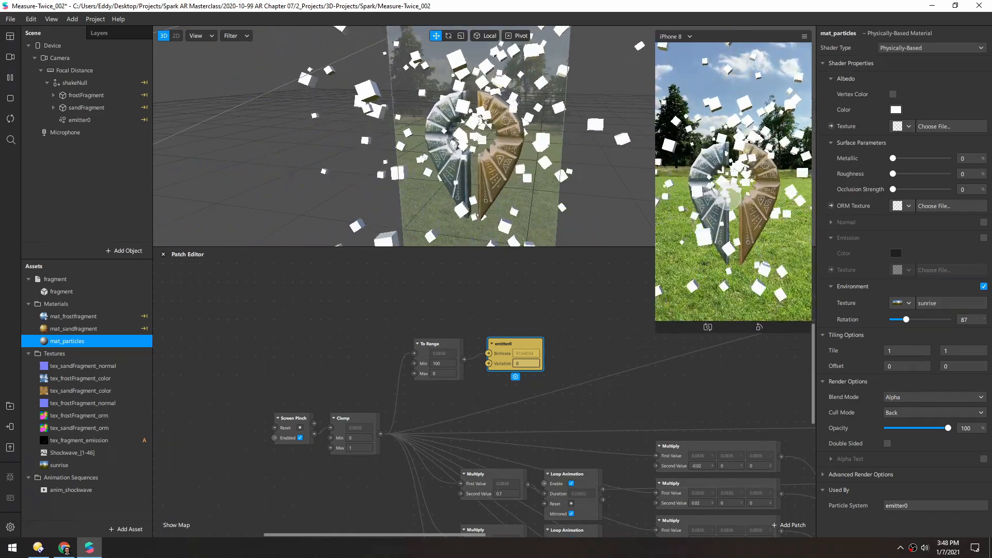
Set mat_particles Metallic to 100 and Albedo colour to dark grey #2a2a2a.
{"action": "left_click_drag", "start_coordinate": [891, 158], "coordinate": [942, 158]}
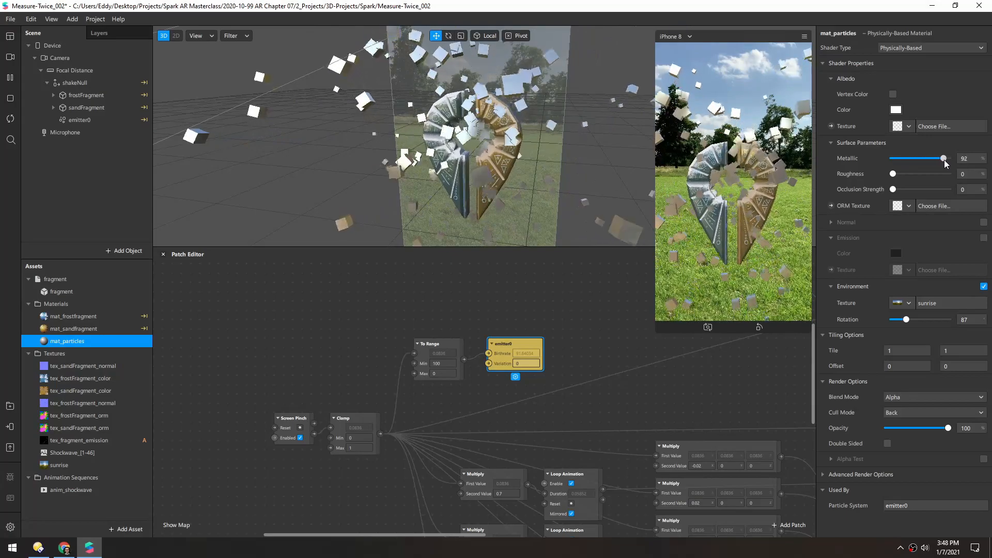
{"action": "left_click_drag", "start_coordinate": [942, 158], "coordinate": [948, 159]}
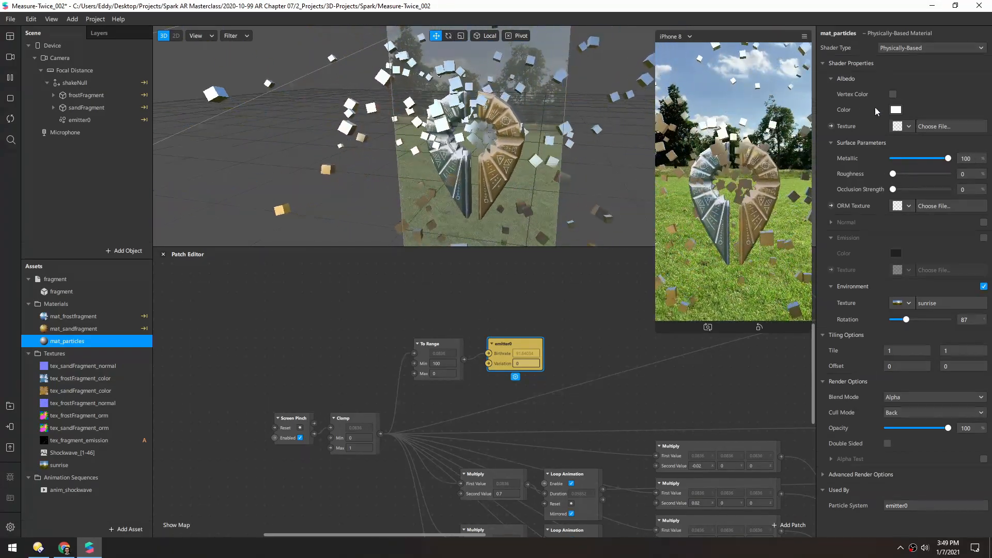
{"action": "left_click", "coordinate": [895, 109]}
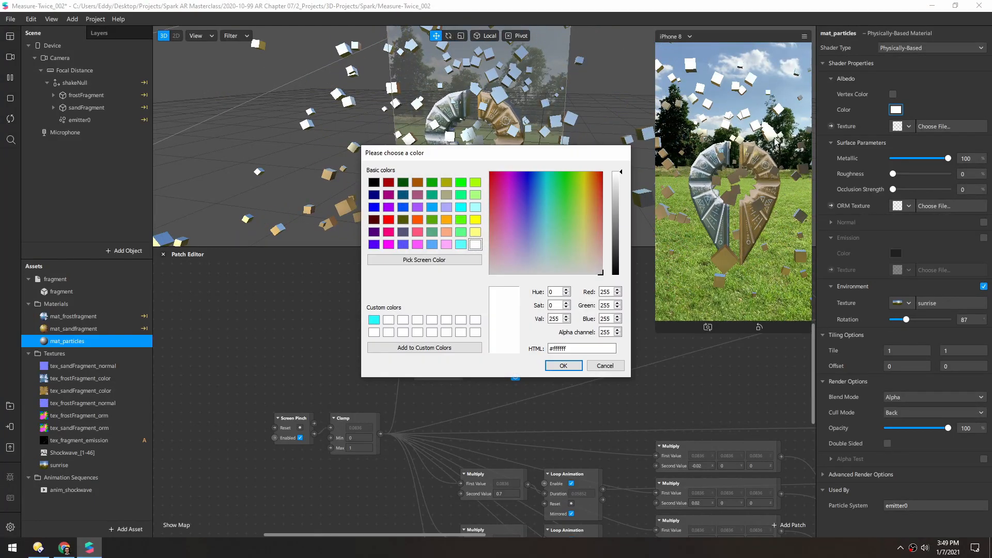
{"action": "left_click_drag", "start_coordinate": [618, 173], "coordinate": [618, 239]}
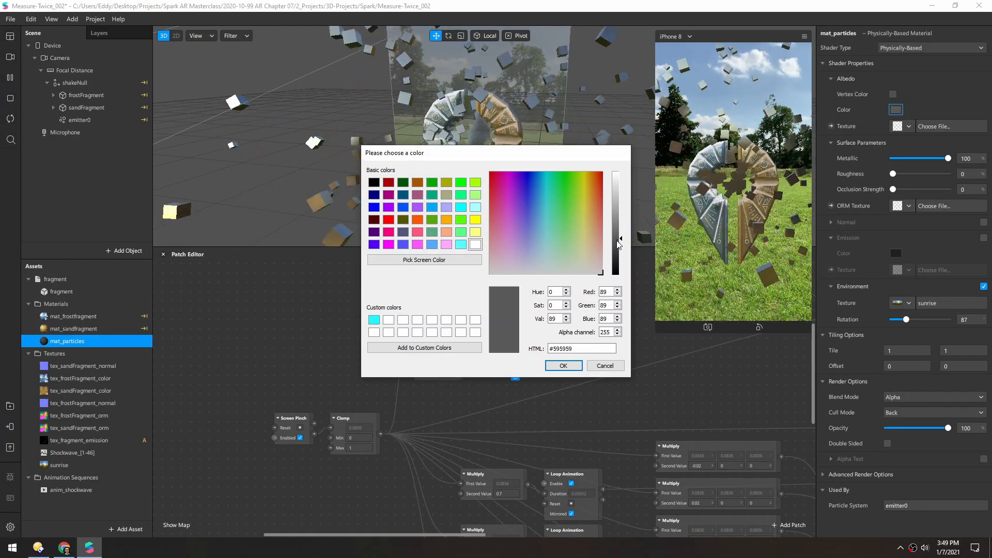
{"action": "left_click_drag", "start_coordinate": [619, 238], "coordinate": [619, 256]}
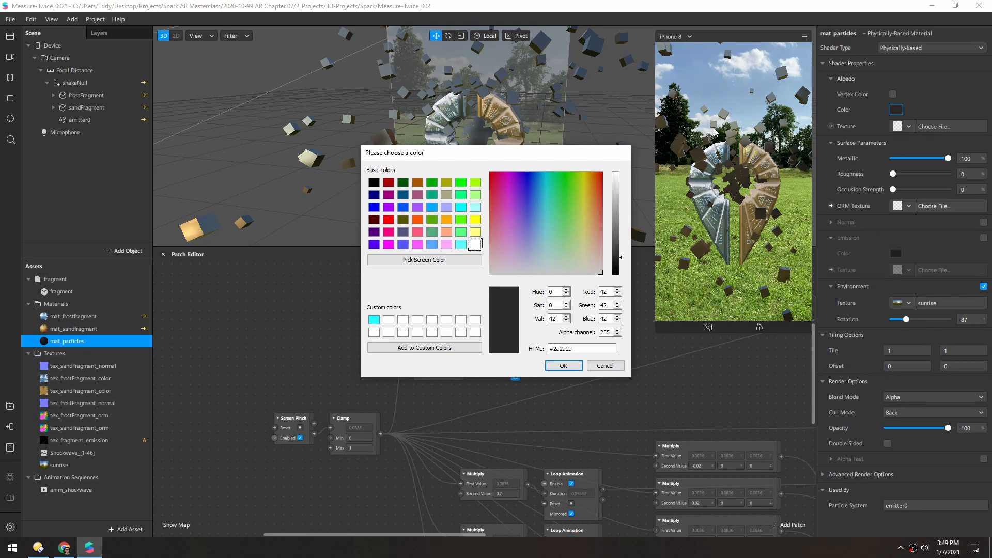
{"action": "left_click", "coordinate": [562, 365]}
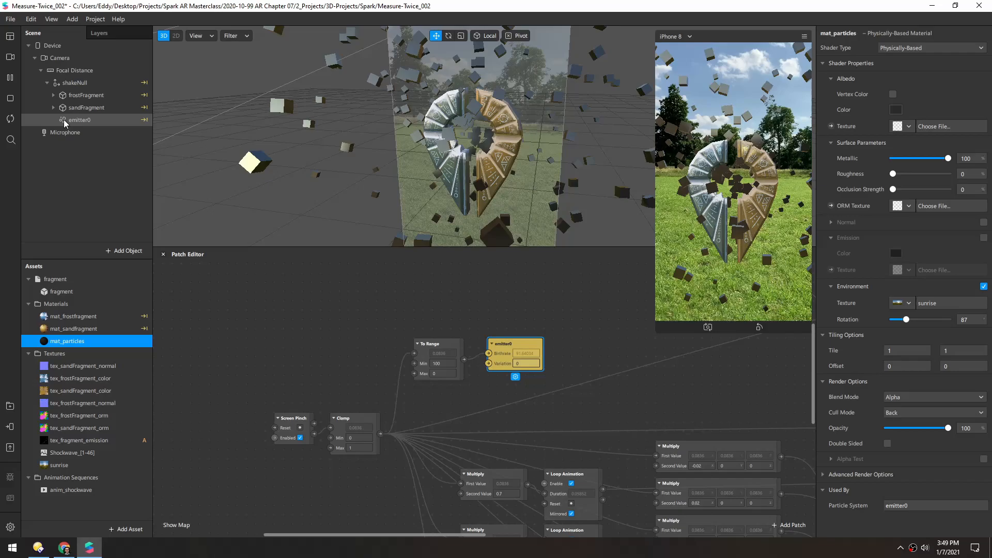
{"action": "left_click", "coordinate": [80, 120]}
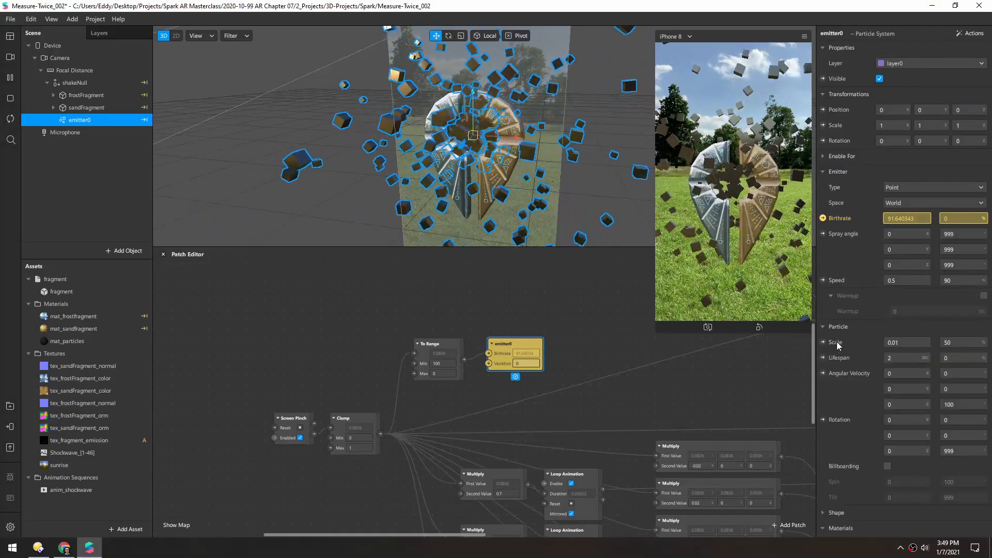
Give the particles Angular Velocity variation values of 50 and 500 so the cubes spin.
{"action": "scroll", "scroll_direction": "down", "scroll_amount": 3}
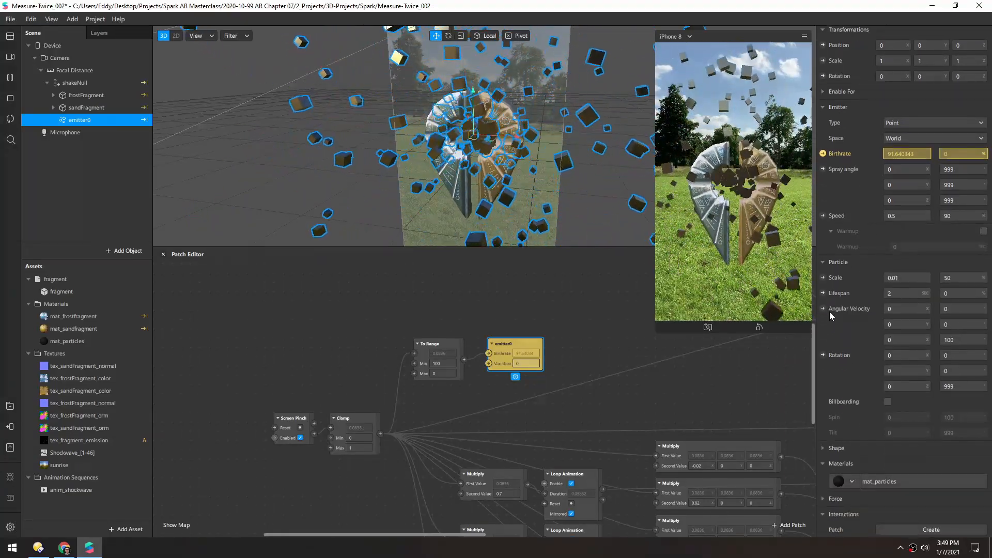
{"action": "left_click", "coordinate": [962, 308]}
{"action": "type", "text": "100"}
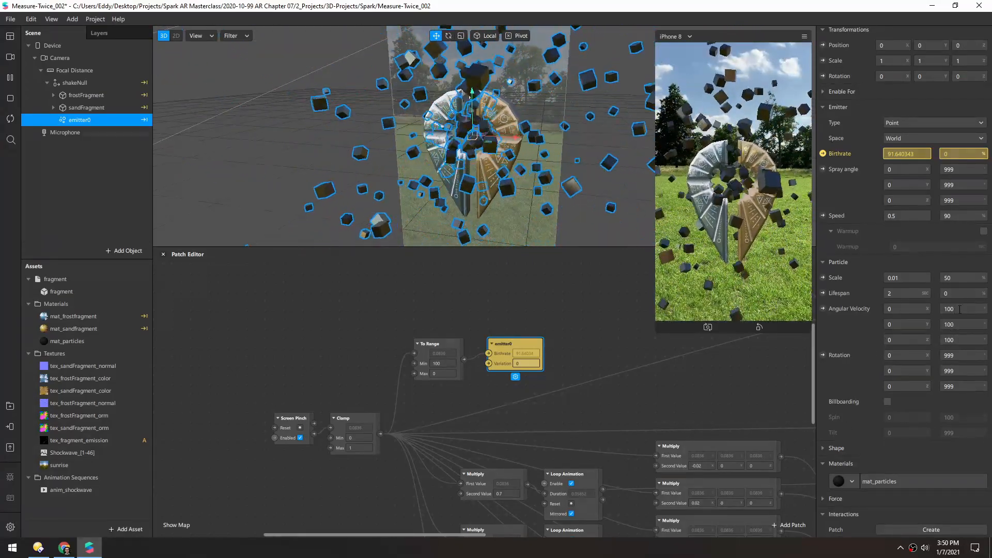
{"action": "type", "text": "50"}
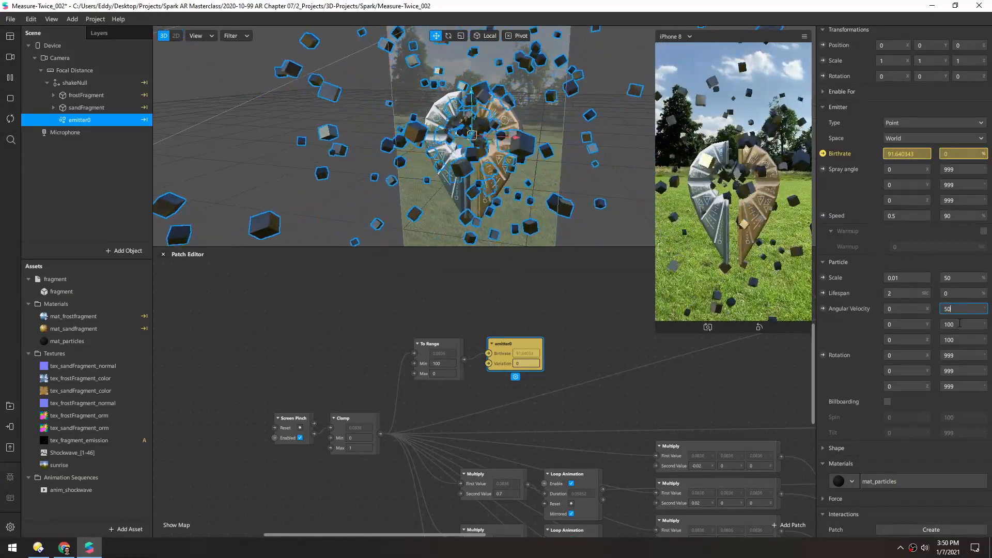
{"action": "type", "text": "500"}
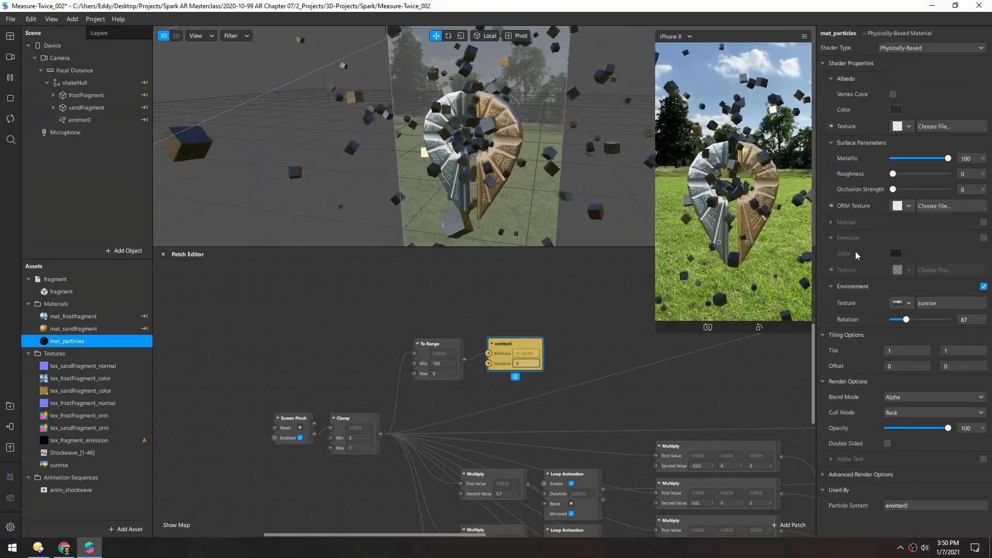
Set mat_particles blend mode to Screen after trying Add.
{"action": "left_click", "coordinate": [933, 397]}
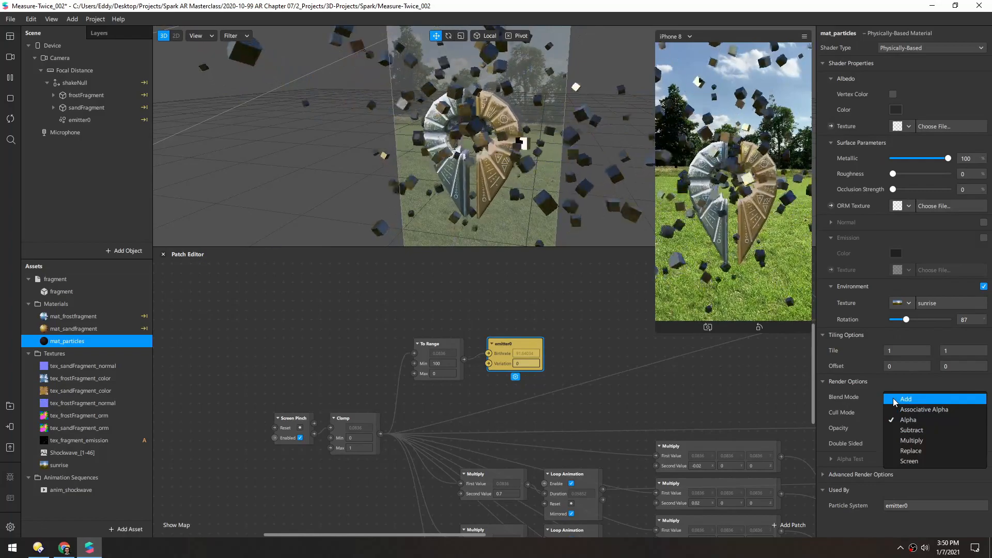
{"action": "left_click", "coordinate": [905, 399]}
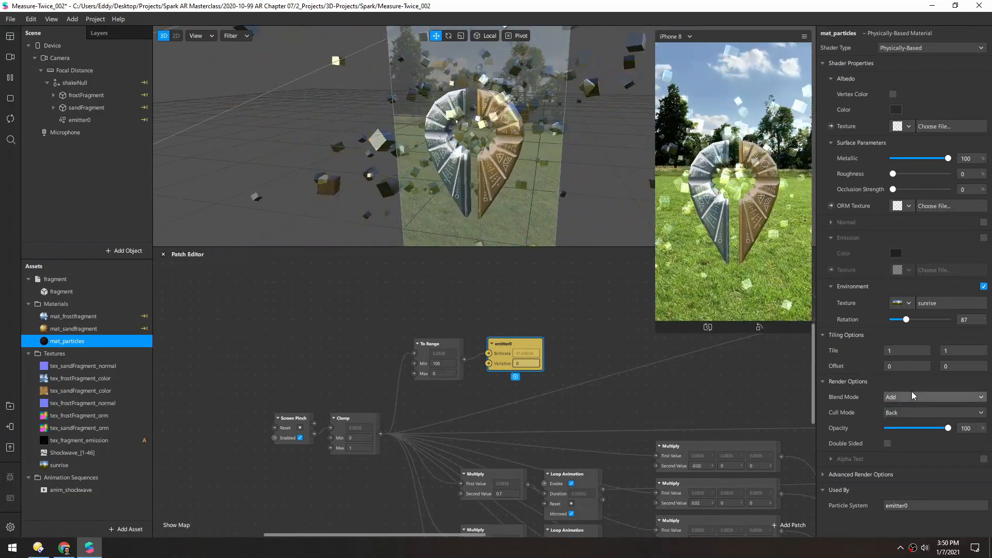
{"action": "left_click", "coordinate": [933, 396]}
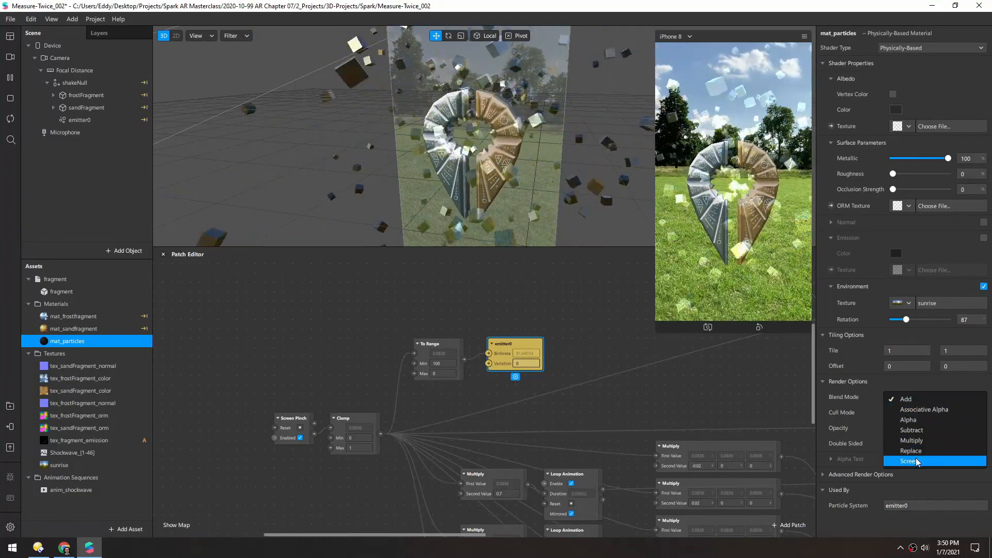
{"action": "left_click", "coordinate": [909, 461]}
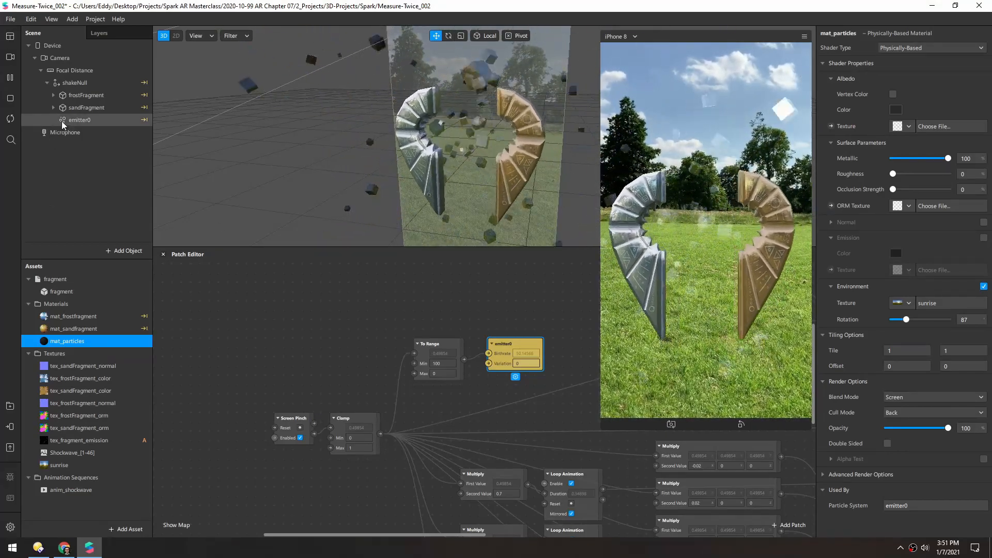
Feed the emitter's Speed from a To Range of the pinch Clamp, Min 0.5 to Max -0.1.
{"action": "left_click", "coordinate": [79, 120]}
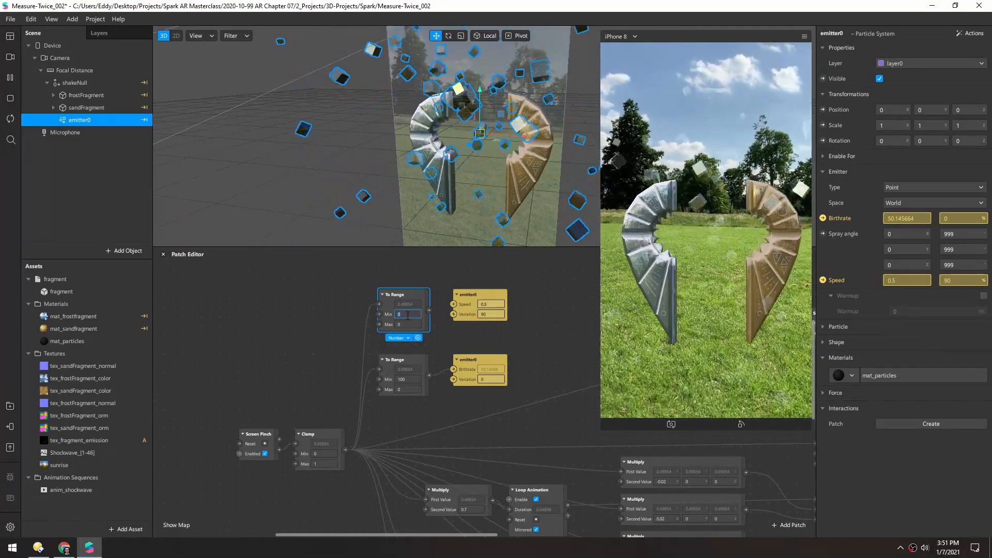
{"action": "type", "text": "5"}
{"action": "left_click", "coordinate": [408, 323]}
{"action": "type", "text": "-0.8"}
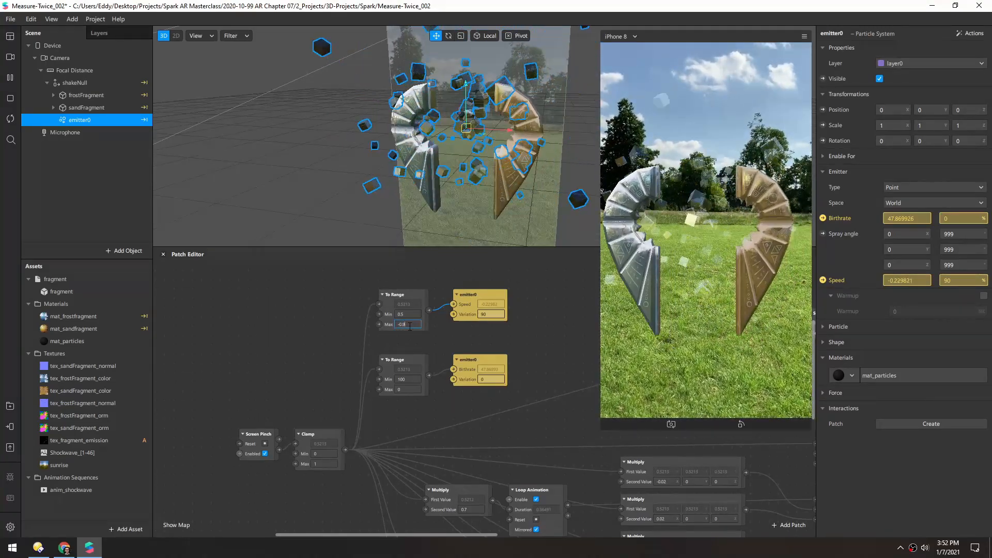
{"action": "type", "text": "0.1"}
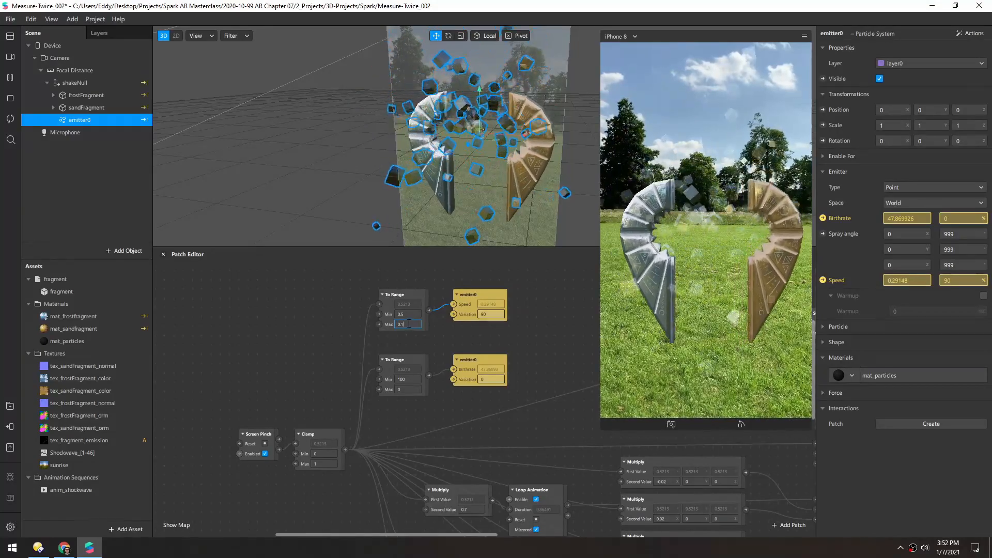
{"action": "type", "text": "-0.1"}
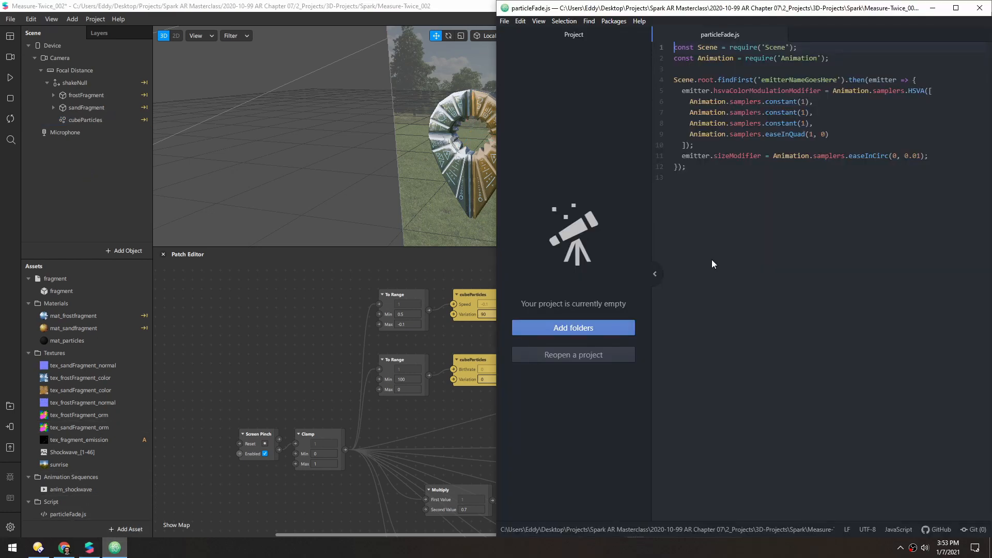
Replace the findFirst placeholder in particleFade.js with cubeParticles.
{"action": "type", "text": "cubeParticles"}
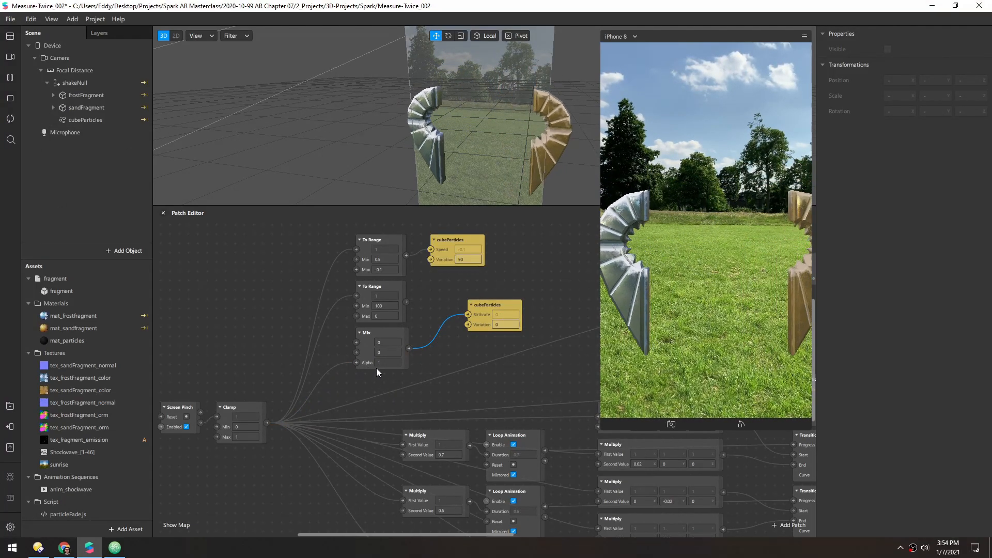
Set the Mix patch values to 100 and 0 and wire Clamp to Alpha, Mix to Birthrate.
{"action": "left_click", "coordinate": [387, 353]}
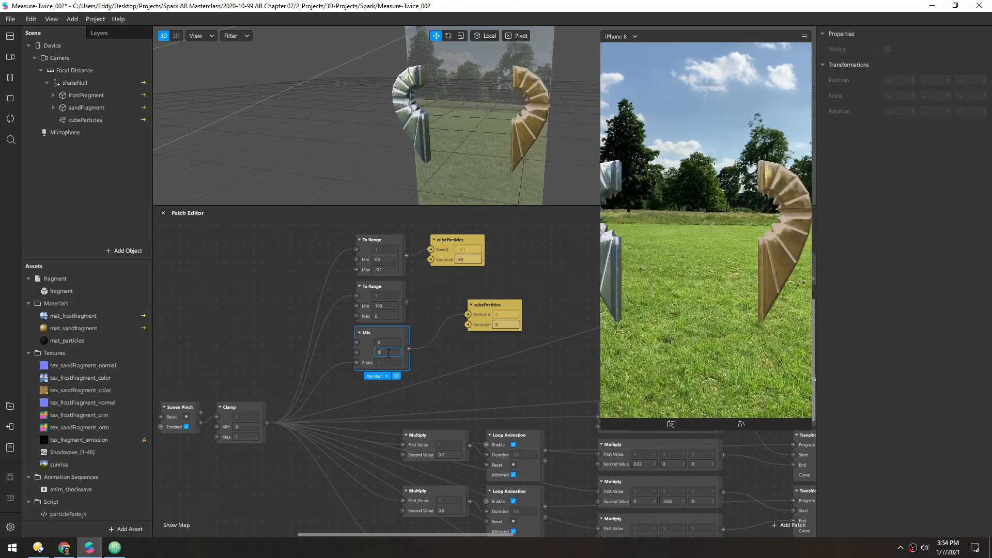
{"action": "type", "text": "100"}
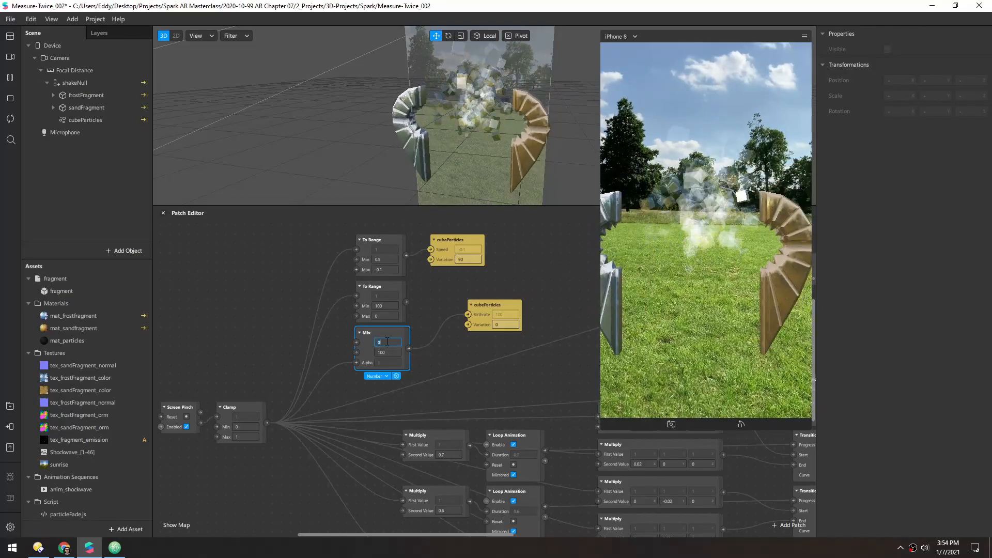
{"action": "type", "text": "100"}
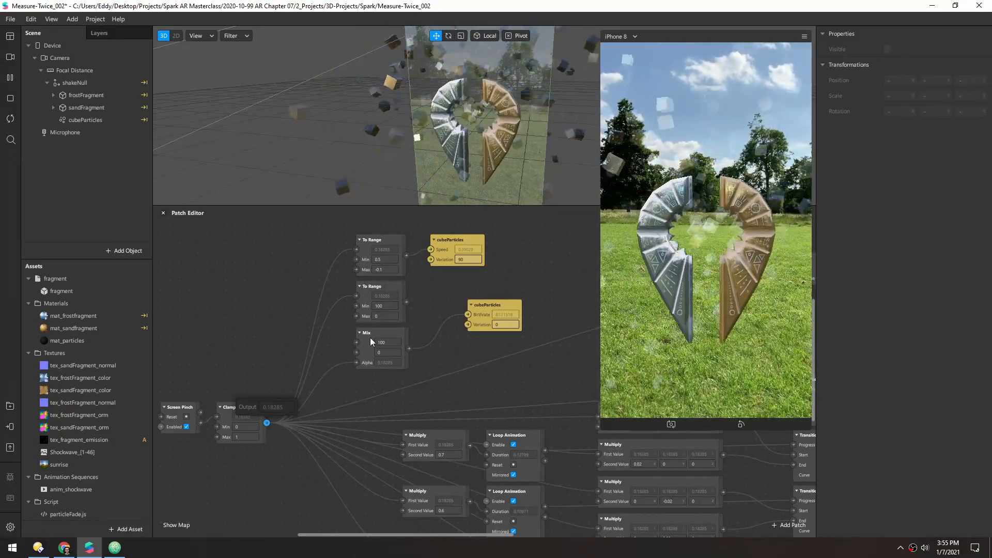
{"action": "left_click", "coordinate": [366, 332]}
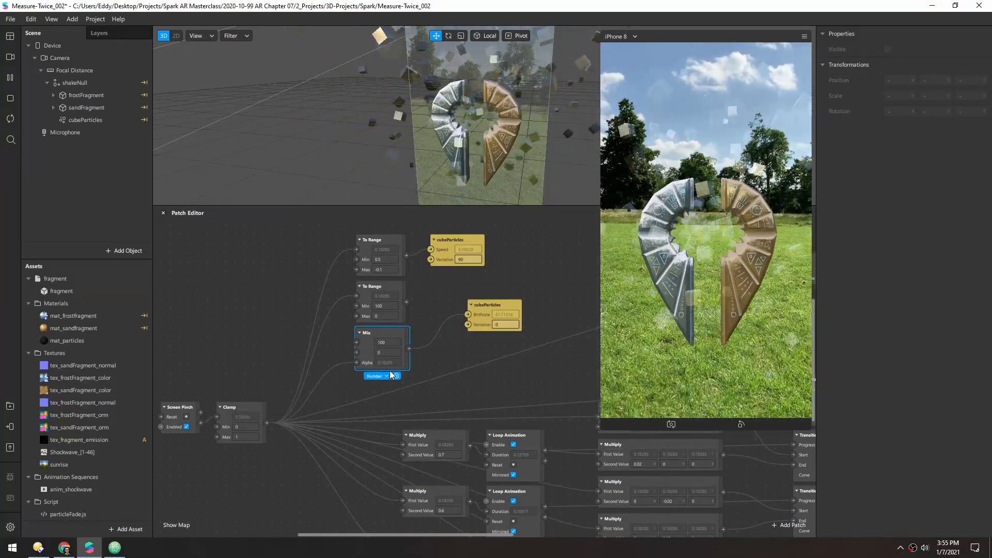